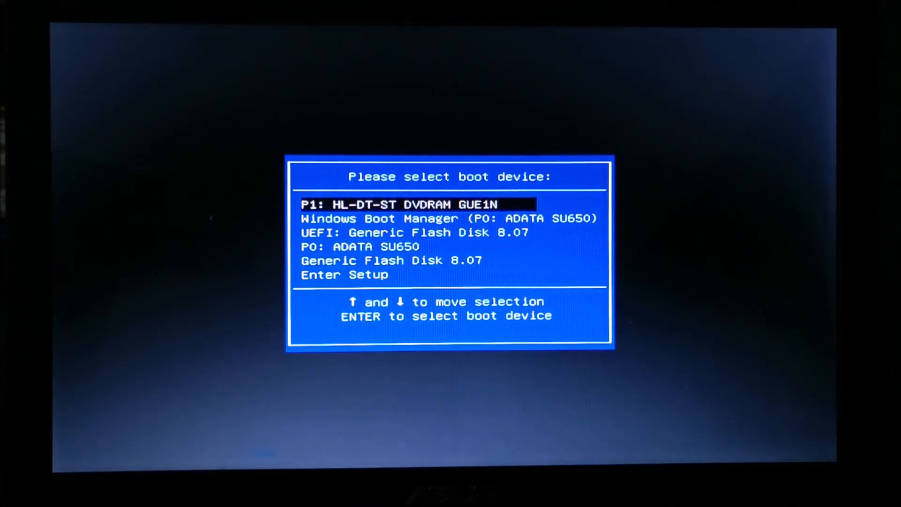
- Boot the PC from the UEFI Generic Flash Disk to start Windows Setup
{"action": "key", "text": "down"}
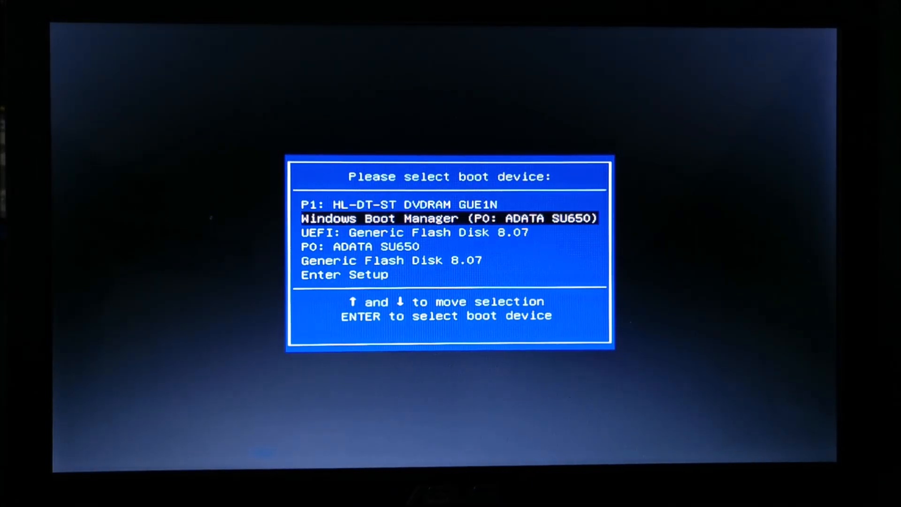
{"action": "key", "text": "Down"}
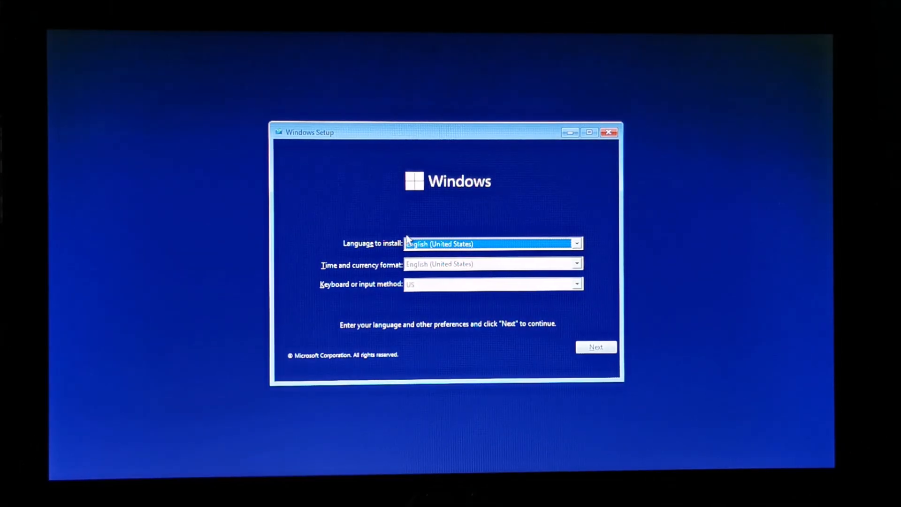
- Choose Romanian (Romania) time and currency format, keep the US keyboard, and continue
{"action": "left_click", "coordinate": [576, 264]}
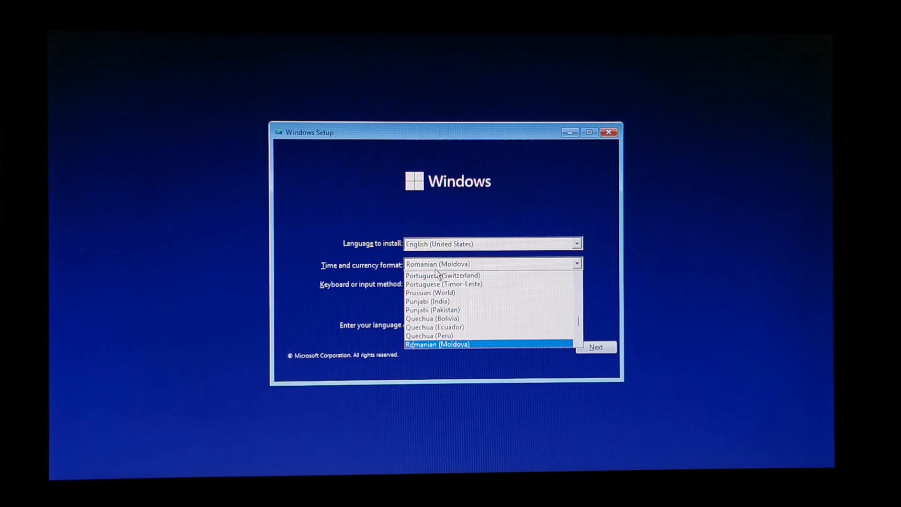
{"action": "left_click", "coordinate": [449, 344]}
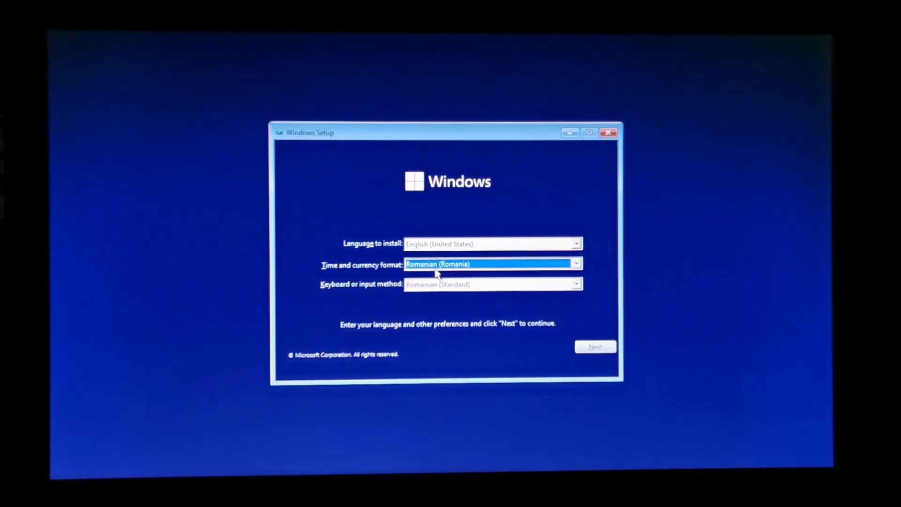
{"action": "left_click", "coordinate": [576, 283]}
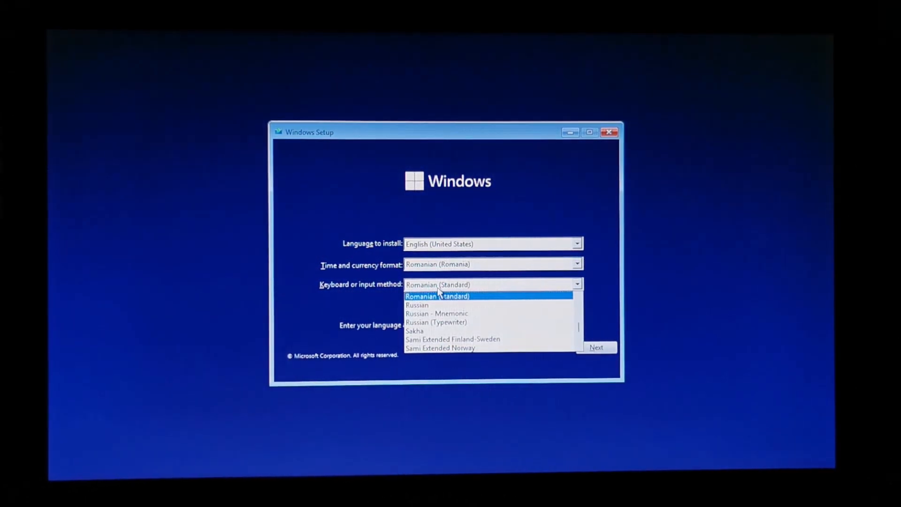
{"action": "left_click", "coordinate": [436, 296]}
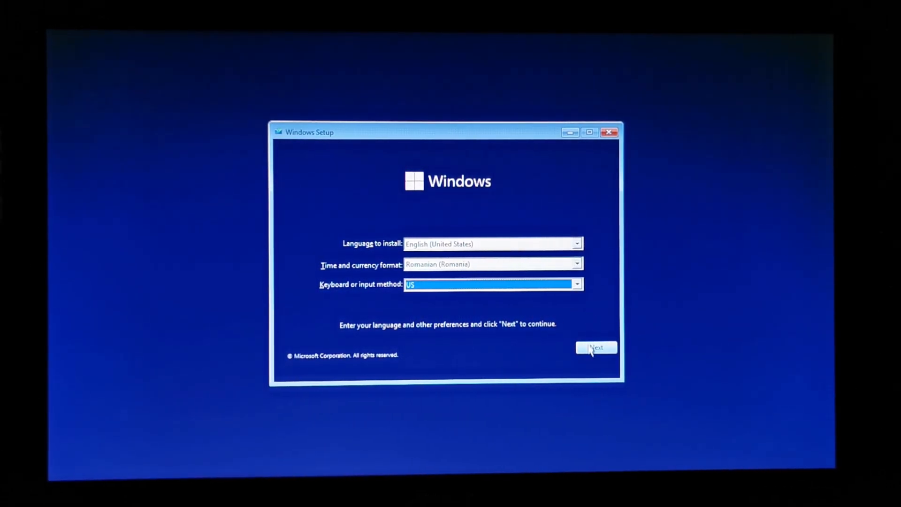
{"action": "left_click", "coordinate": [596, 347]}
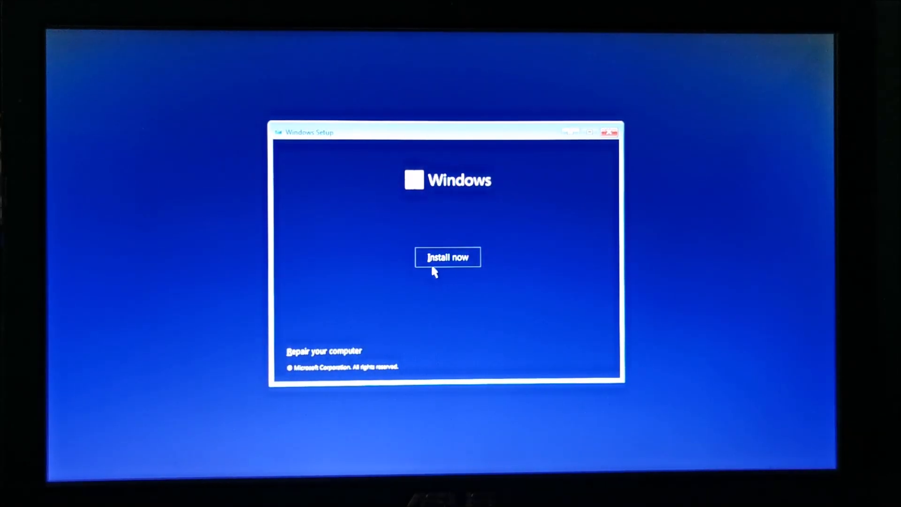
- Start the Windows installation with Install now
{"action": "left_click", "coordinate": [447, 257]}
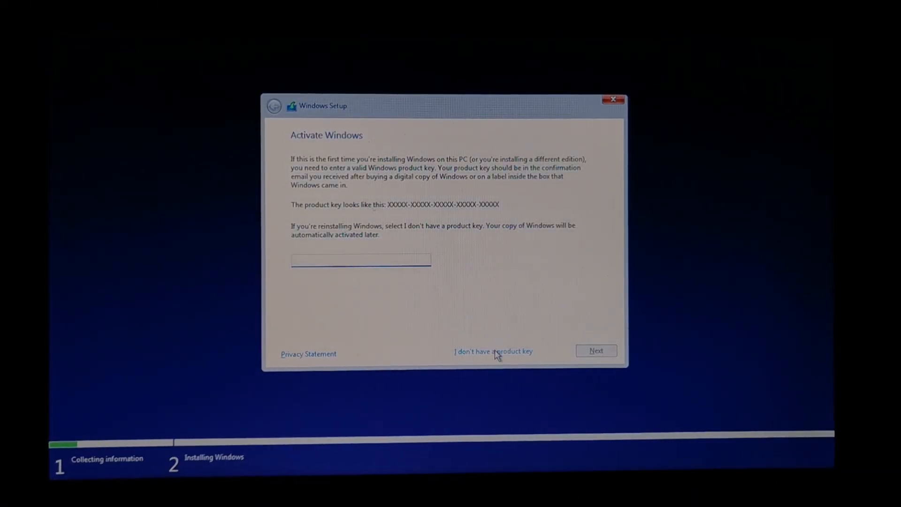
- Skip the product key, choose the Windows 11 Pro edition and continue to the license terms
{"action": "left_click", "coordinate": [493, 351]}
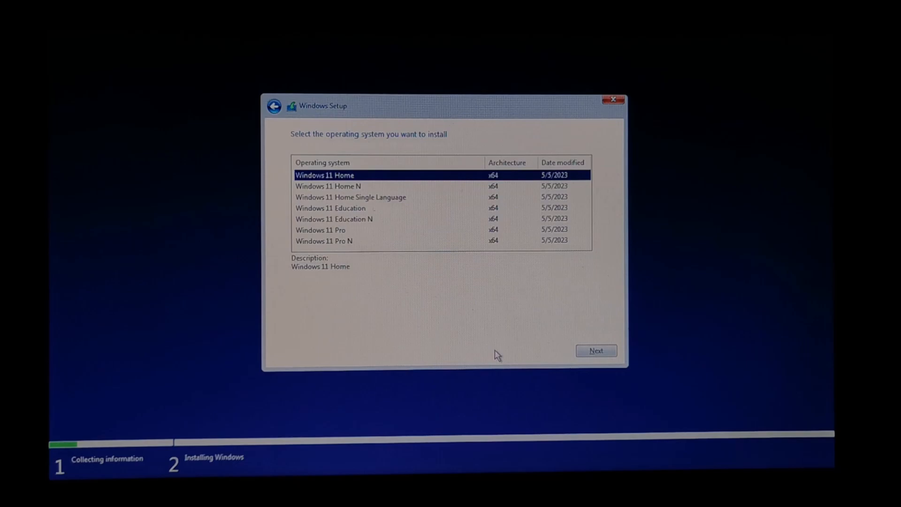
{"action": "mouse_move", "coordinate": [452, 230]}
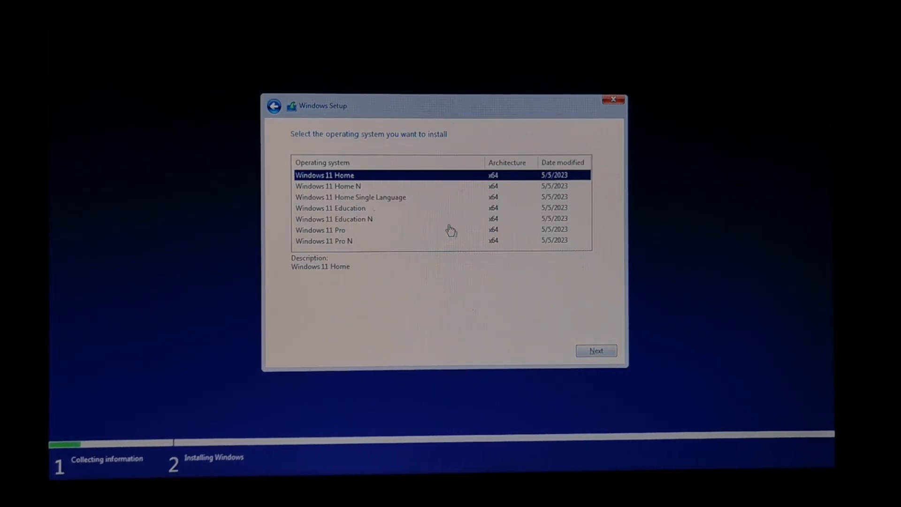
{"action": "left_click", "coordinate": [320, 229]}
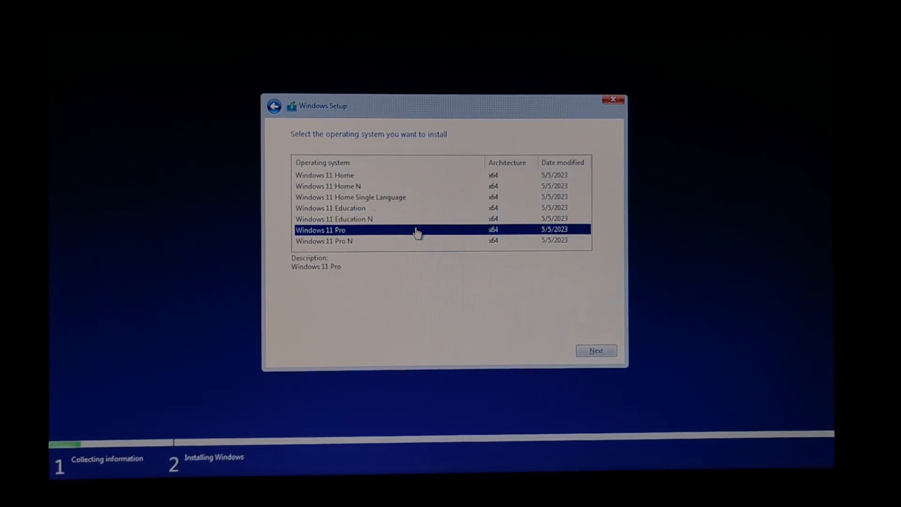
{"action": "mouse_move", "coordinate": [517, 329]}
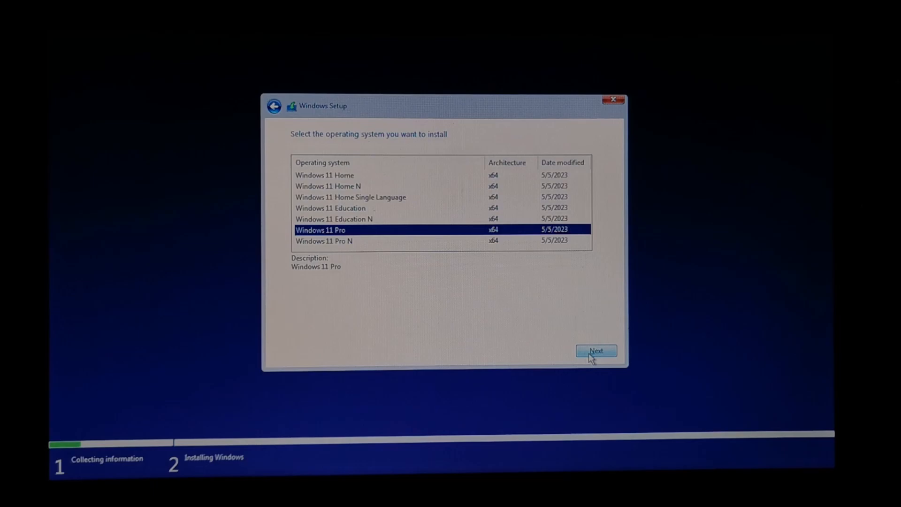
{"action": "left_click", "coordinate": [595, 350]}
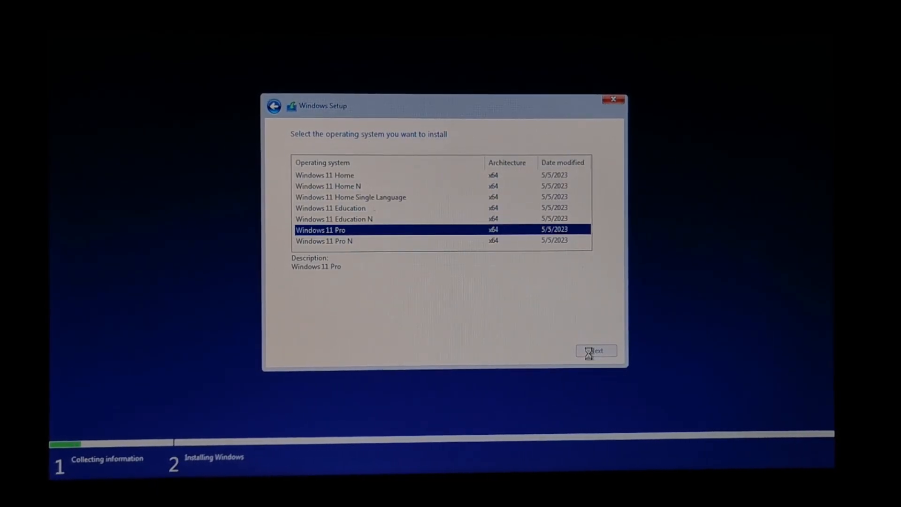
{"action": "left_click", "coordinate": [596, 350]}
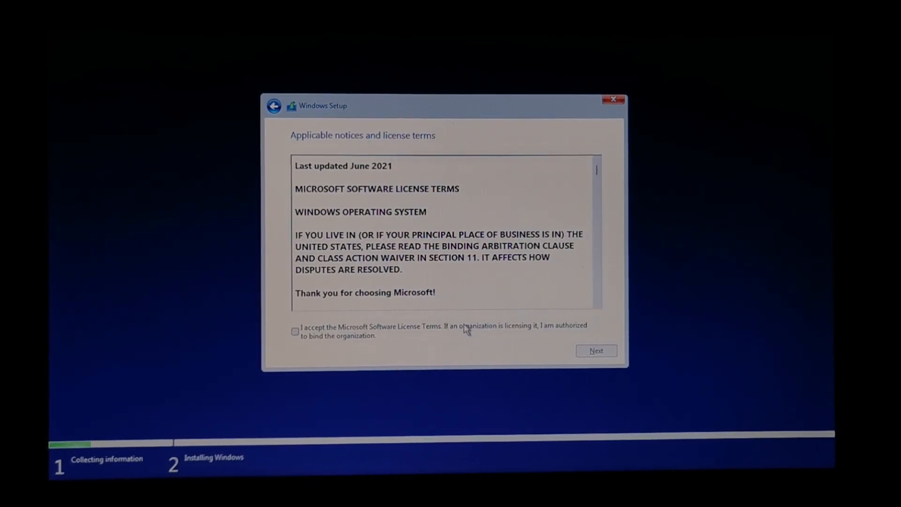
- Accept the Microsoft Software License Terms and continue to drive selection
{"action": "left_click", "coordinate": [295, 331]}
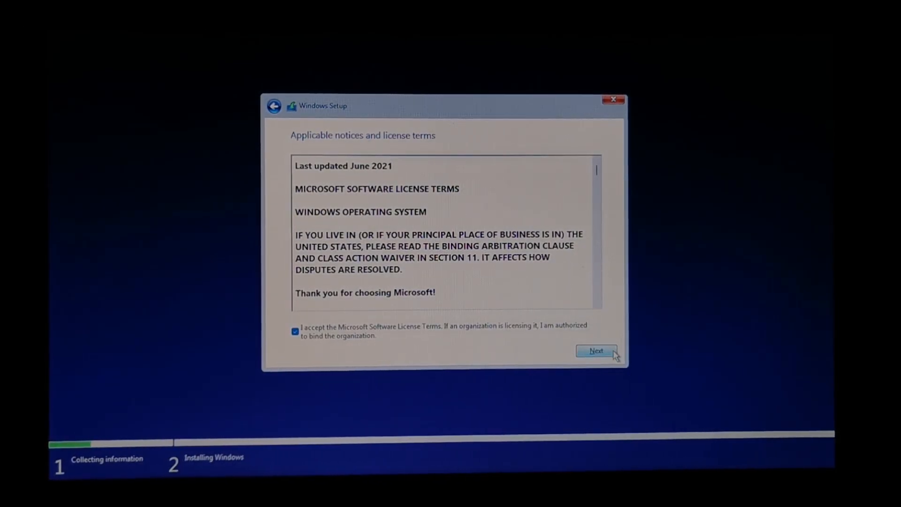
{"action": "left_click", "coordinate": [596, 351]}
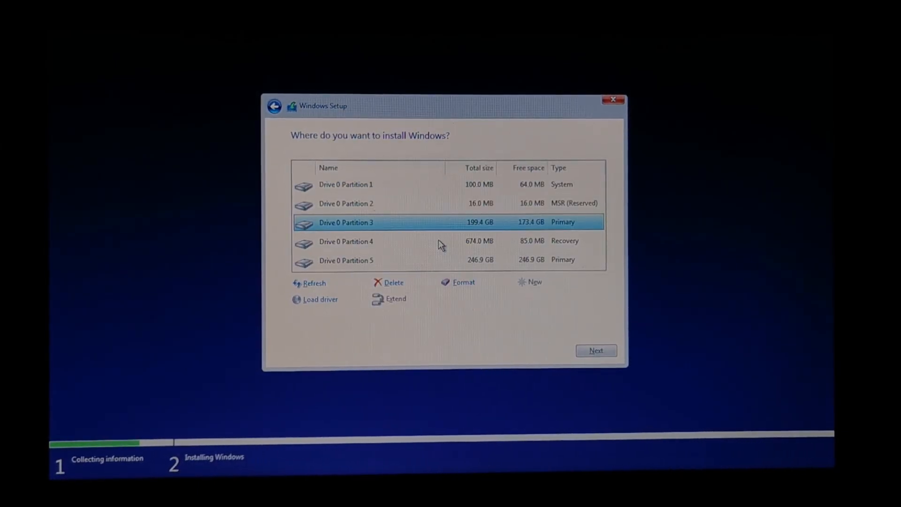
{"action": "mouse_move", "coordinate": [395, 190]}
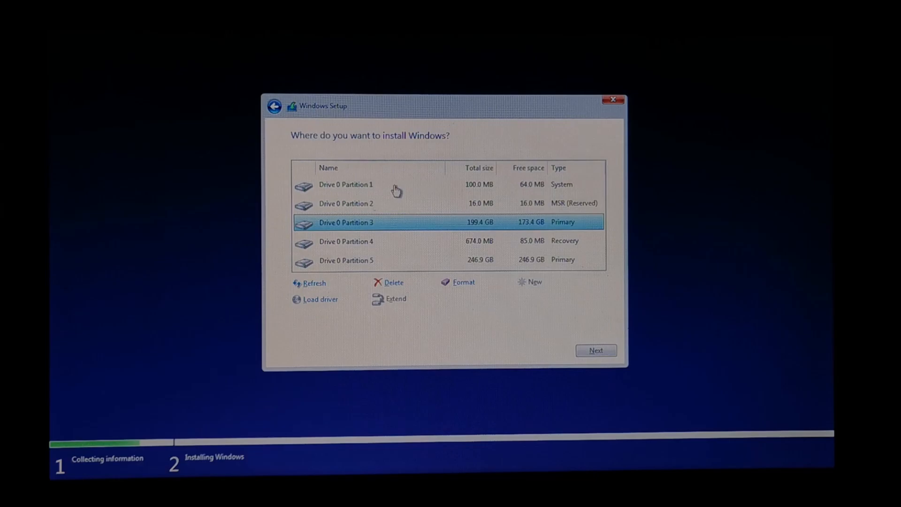
{"action": "mouse_move", "coordinate": [394, 283]}
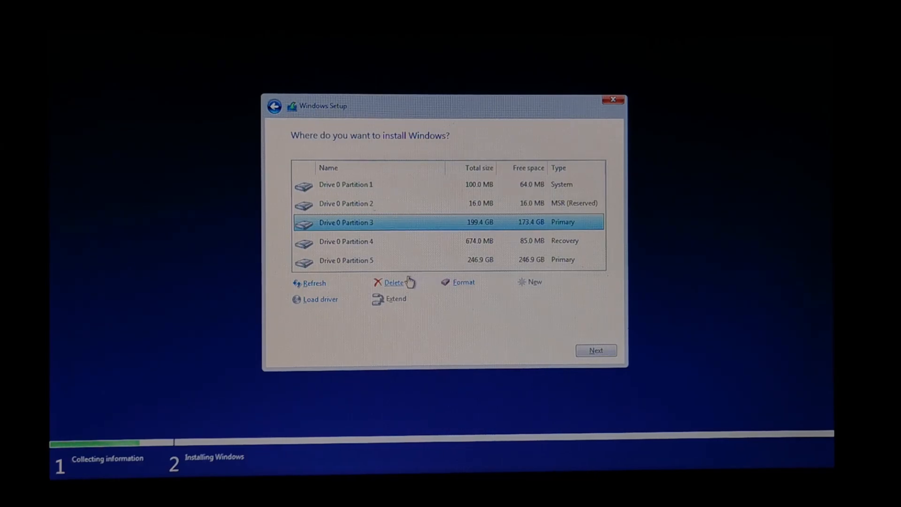
- Delete Drive 0 Partition 3, the MSR (Reserved) partition and the Recovery partition
{"action": "left_click", "coordinate": [393, 283]}
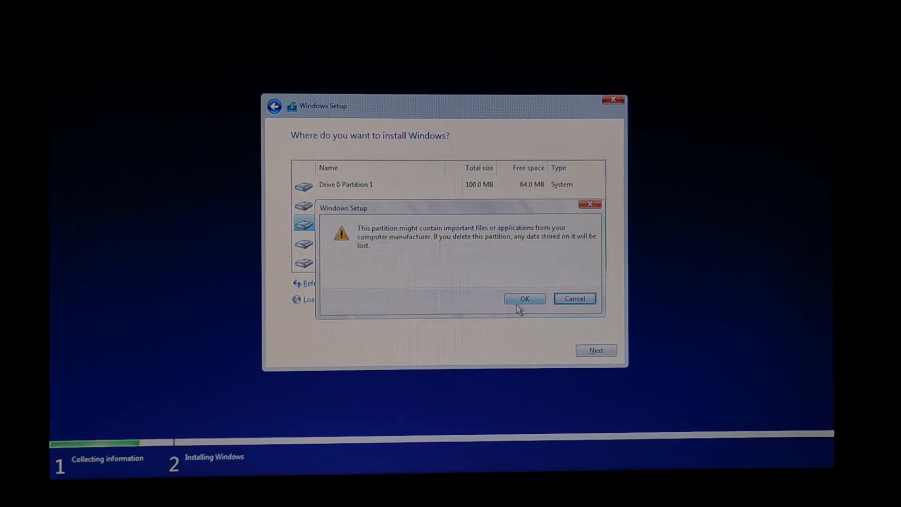
{"action": "left_click", "coordinate": [524, 299]}
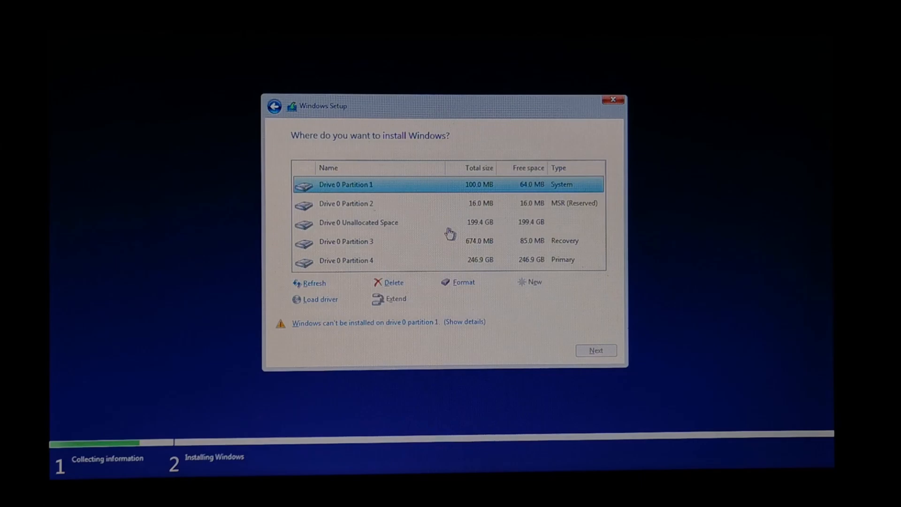
{"action": "left_click", "coordinate": [346, 203]}
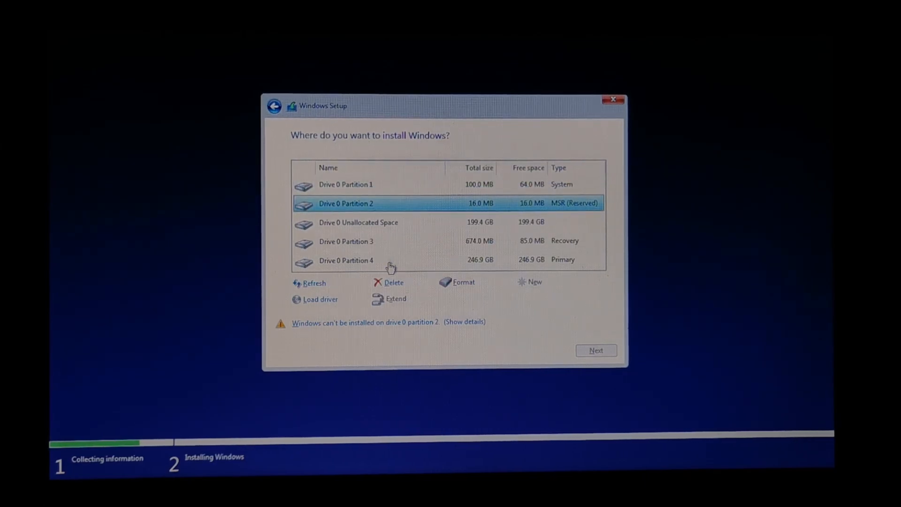
{"action": "left_click", "coordinate": [393, 283]}
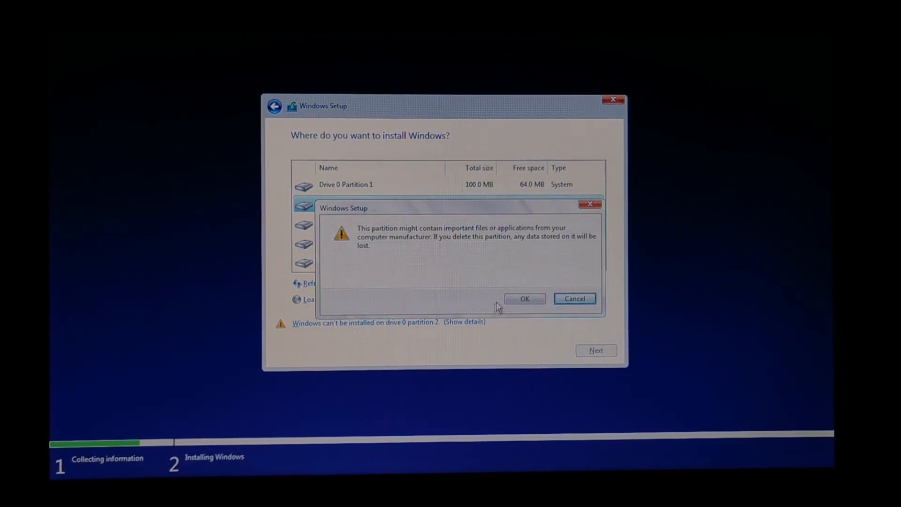
{"action": "left_click", "coordinate": [524, 299]}
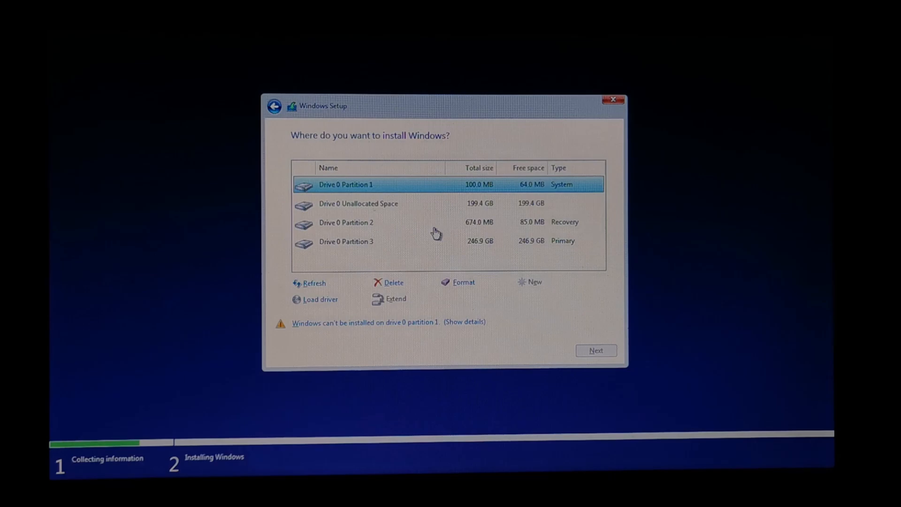
{"action": "left_click", "coordinate": [346, 223]}
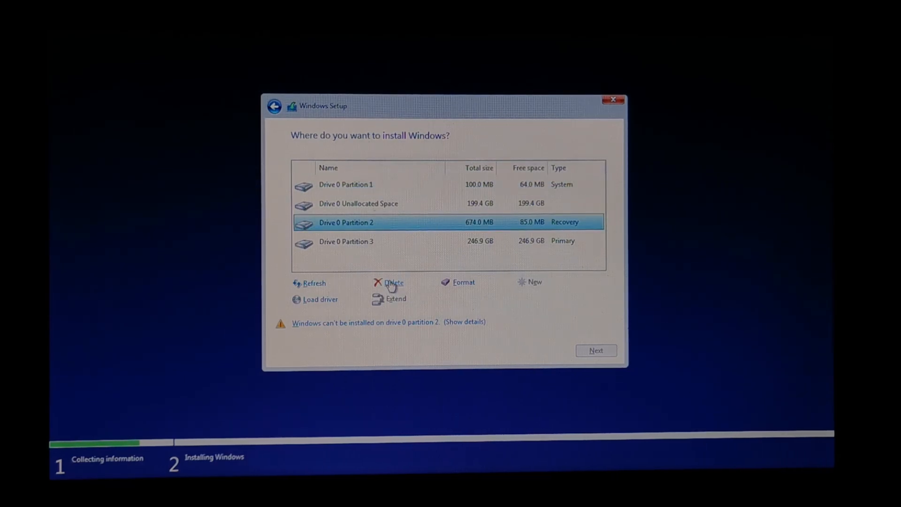
{"action": "left_click", "coordinate": [394, 283]}
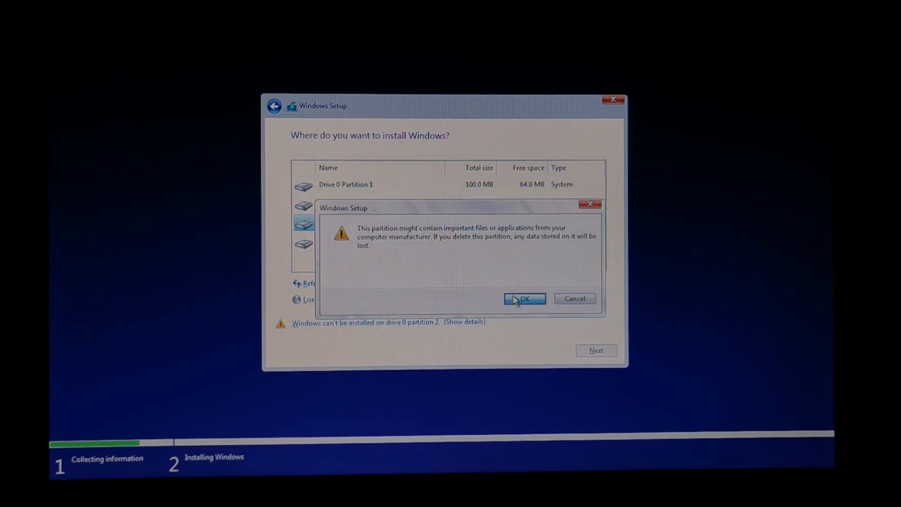
{"action": "left_click", "coordinate": [523, 298]}
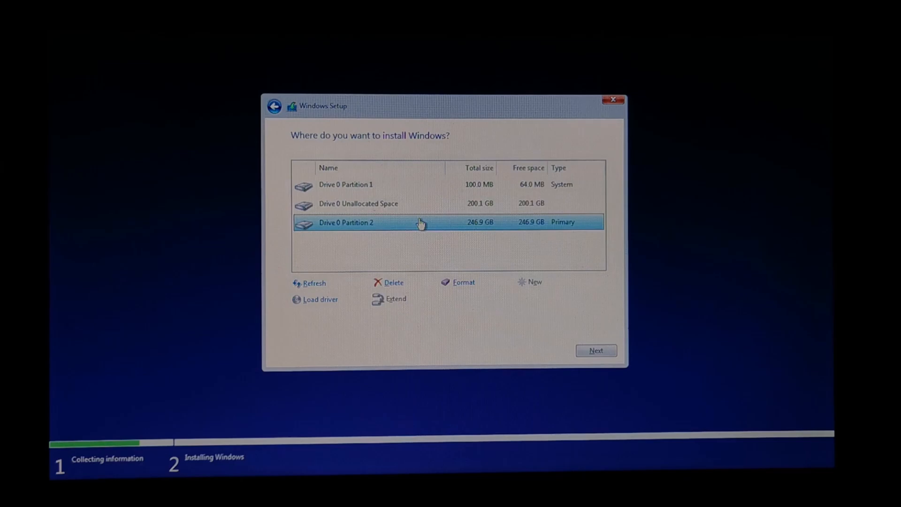
- Delete the 246.9 GB primary and 100.0 MB System partitions, leaving 447.1 GB unallocated, and start a new partition
{"action": "left_click", "coordinate": [393, 283]}
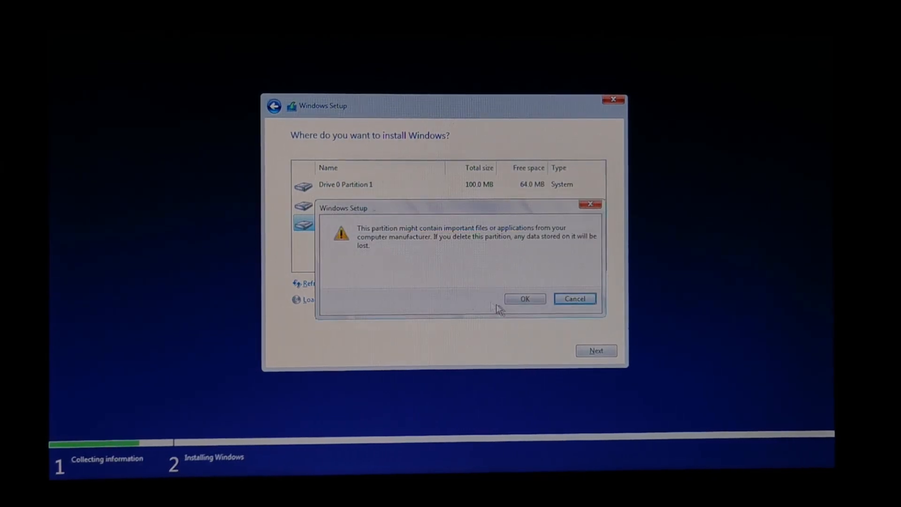
{"action": "left_click", "coordinate": [524, 299]}
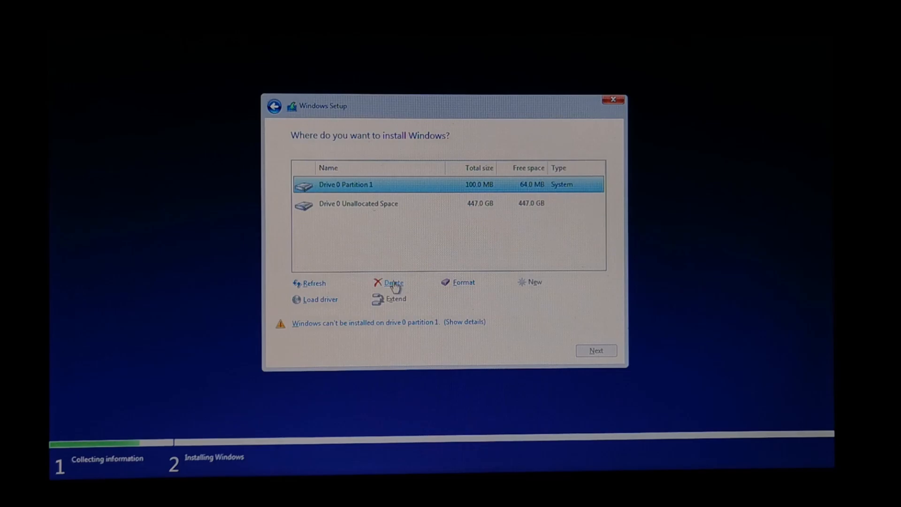
{"action": "left_click", "coordinate": [393, 282]}
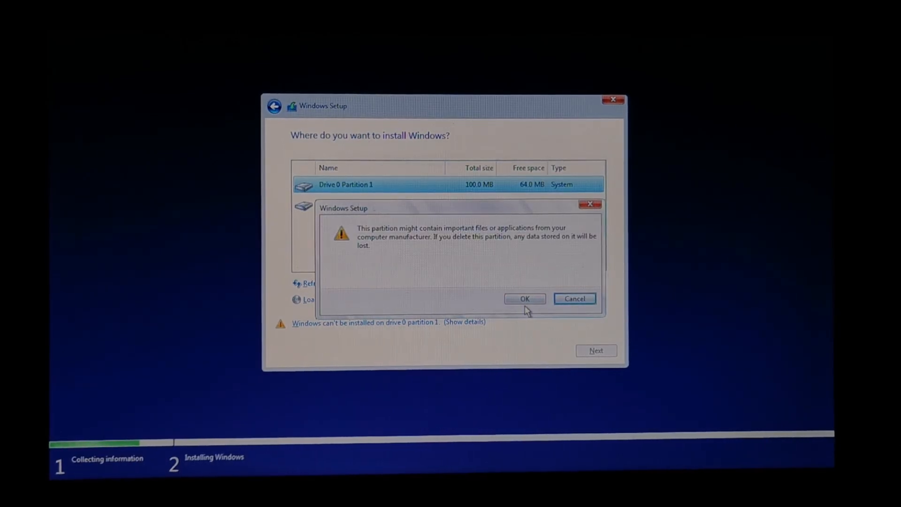
{"action": "left_click", "coordinate": [524, 298]}
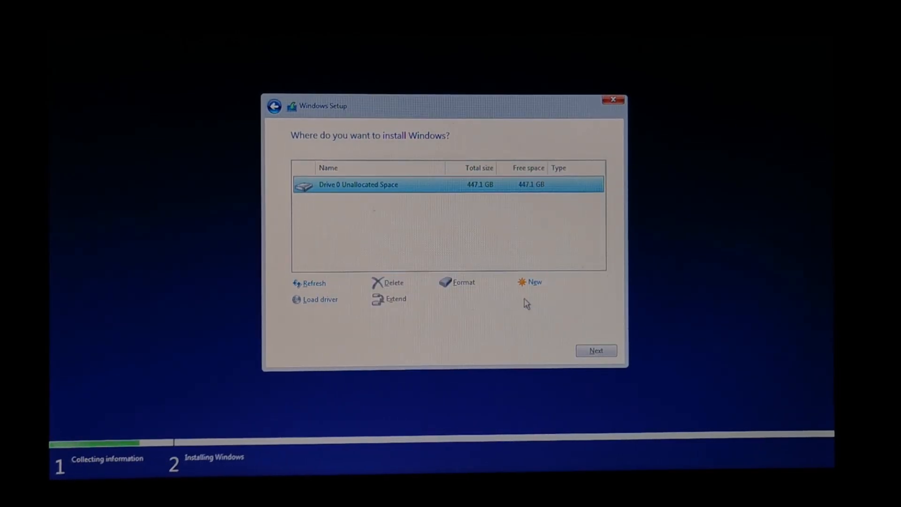
{"action": "left_click", "coordinate": [534, 283]}
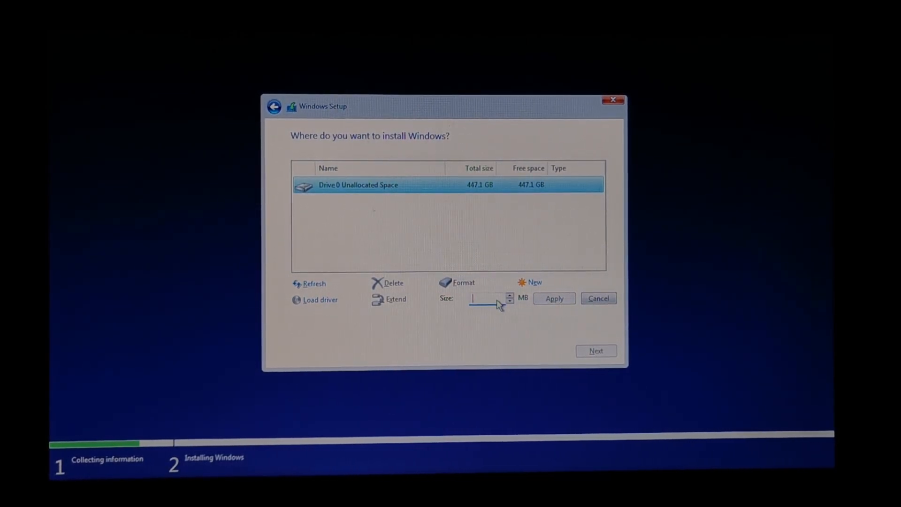
- Create a 205000 MB partition plus a second one from the remaining space, and install to the 200.1 GB partition
{"action": "type", "text": "205000"}
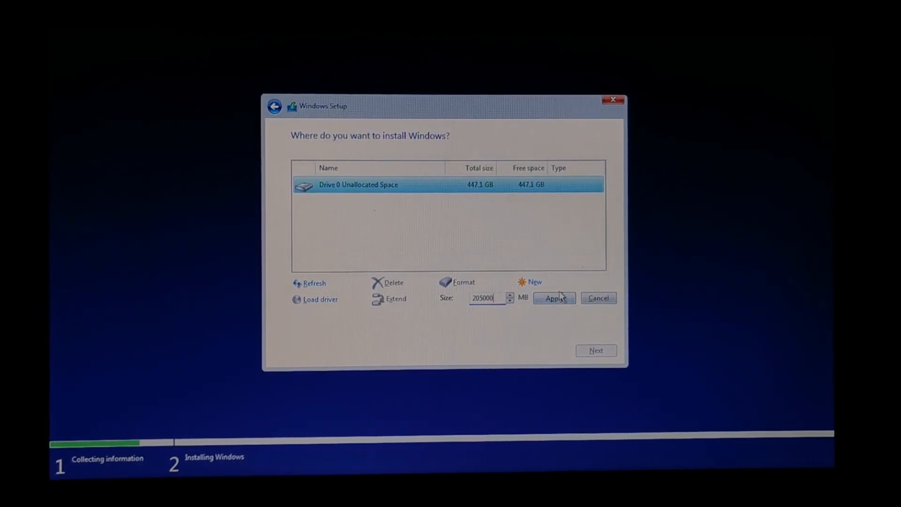
{"action": "left_click", "coordinate": [553, 297]}
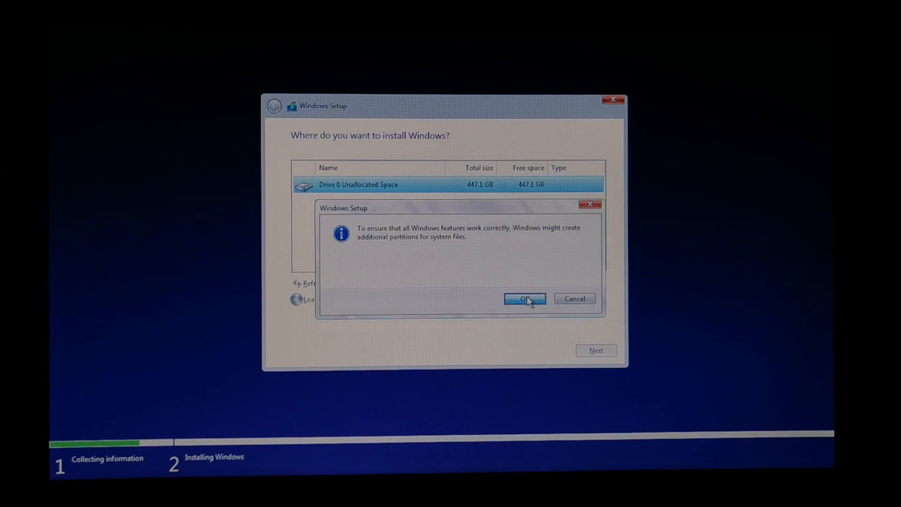
{"action": "left_click", "coordinate": [523, 299]}
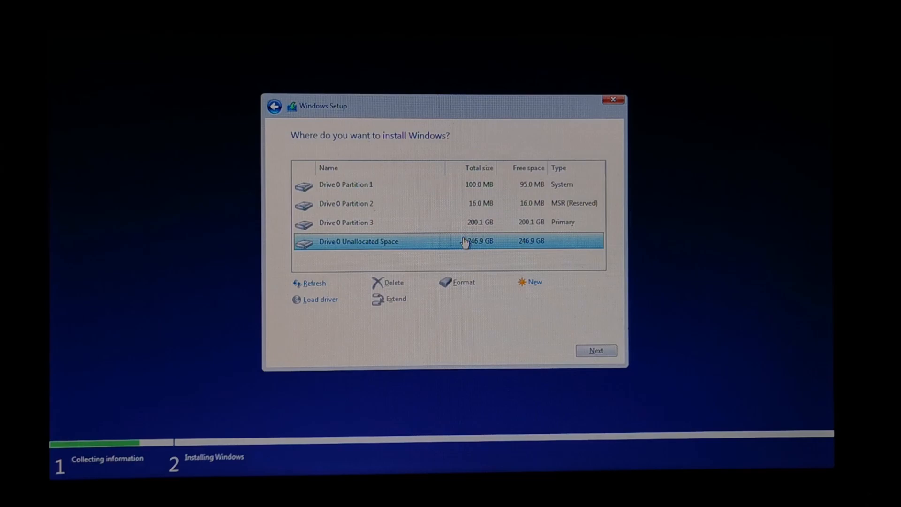
{"action": "left_click", "coordinate": [534, 282]}
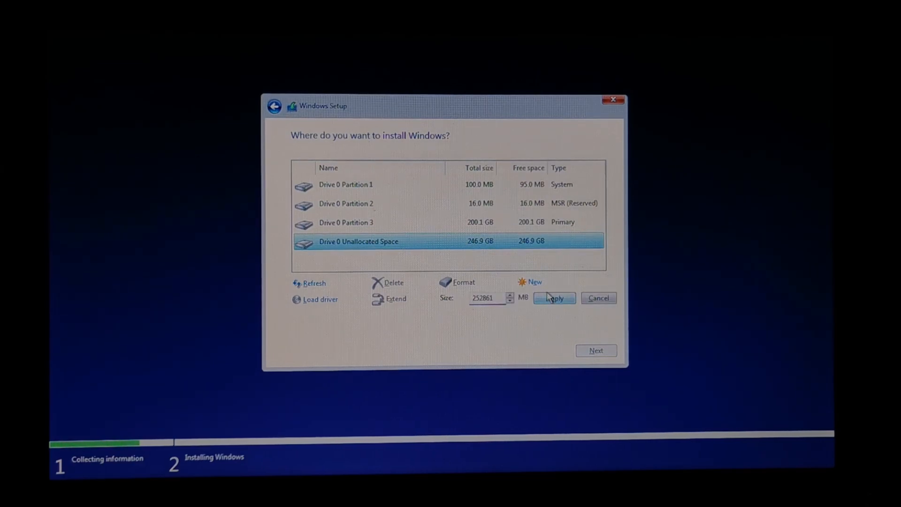
{"action": "left_click", "coordinate": [553, 297]}
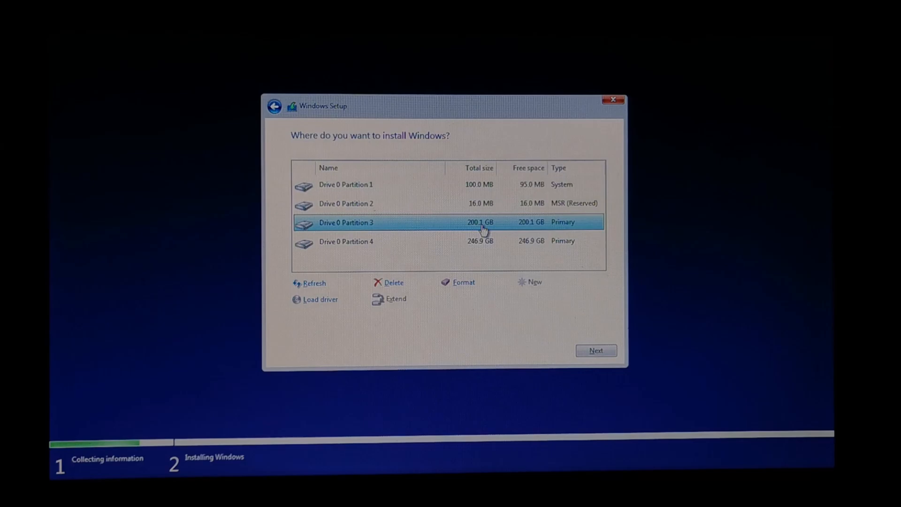
{"action": "left_click", "coordinate": [595, 350]}
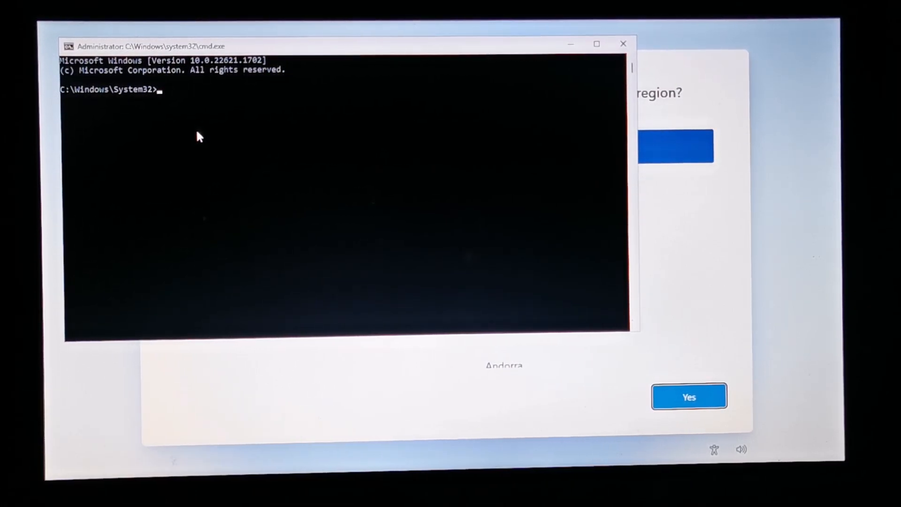
- Run the OOBE\BYPASS command to skip the network requirement
{"action": "type", "text": "OOBE"}
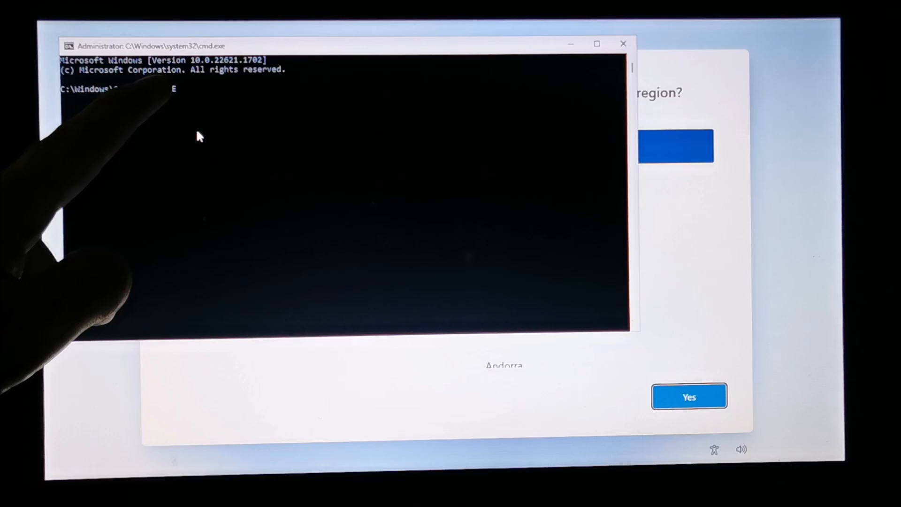
{"action": "type", "text": "OOBE\\BYPASS"}
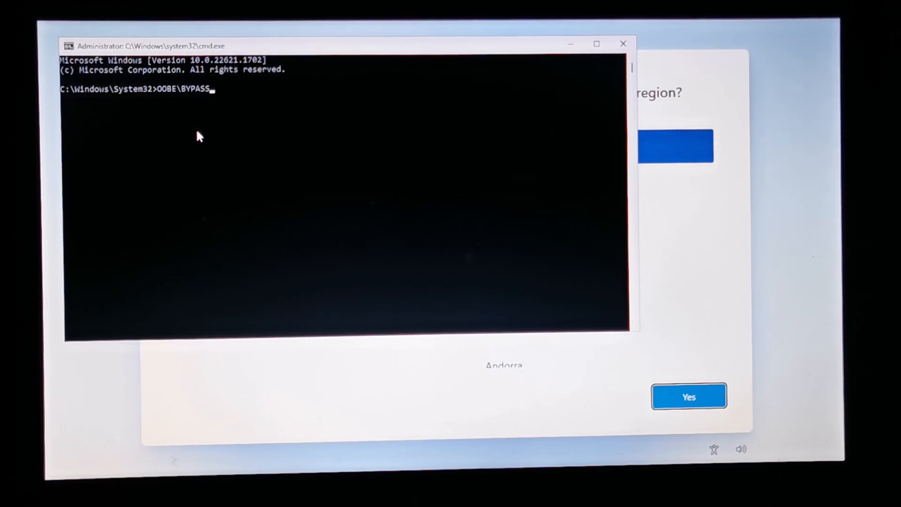
{"action": "key", "text": "enter"}
{"action": "type", "text": "IPCONFIG"}
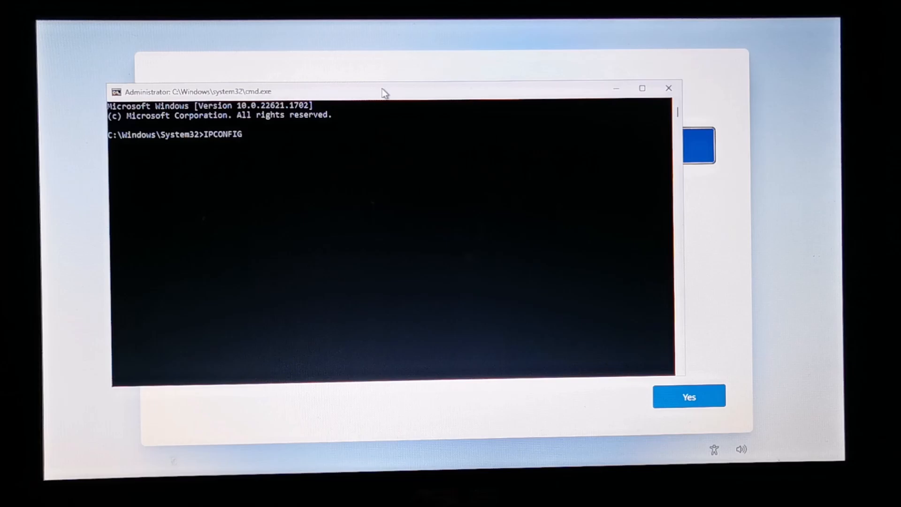
- Run IPCONFIG /RELEASE to disconnect all adapters, then close the Command Prompt
{"action": "type", "text": "/"}
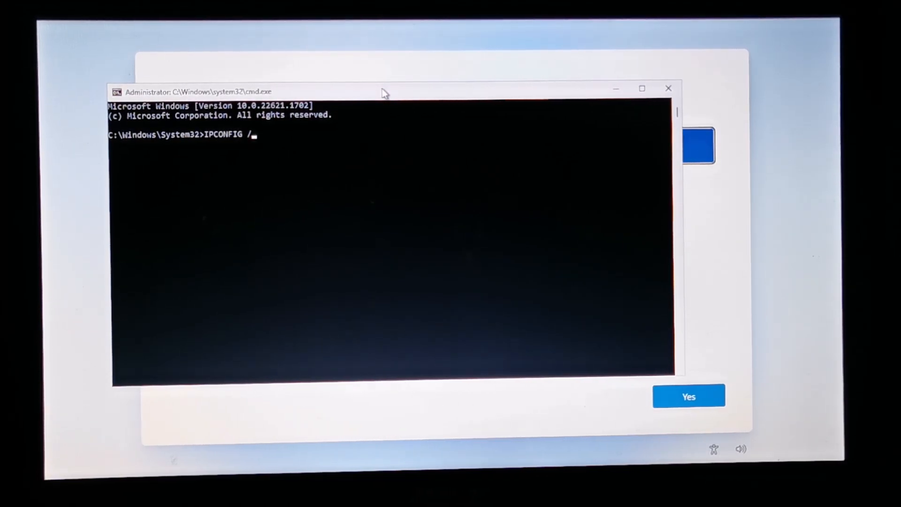
{"action": "type", "text": "RELEASE"}
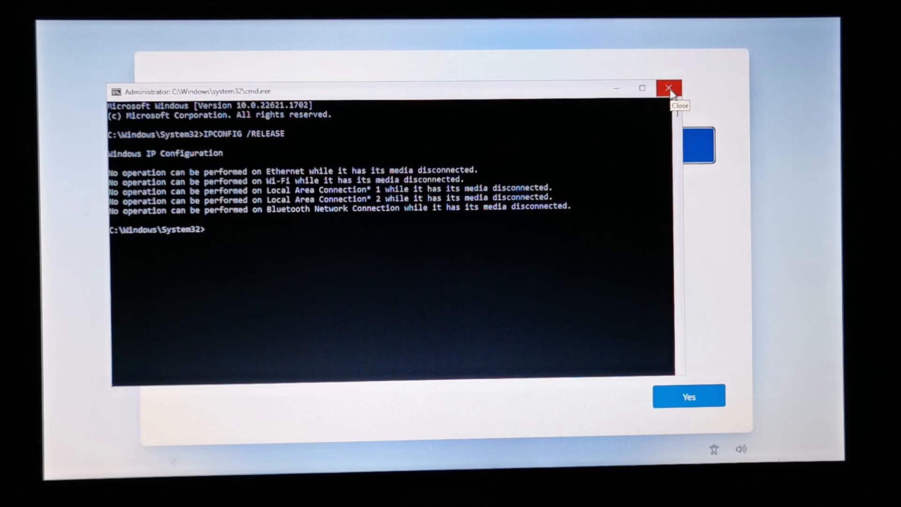
{"action": "left_click", "coordinate": [669, 89]}
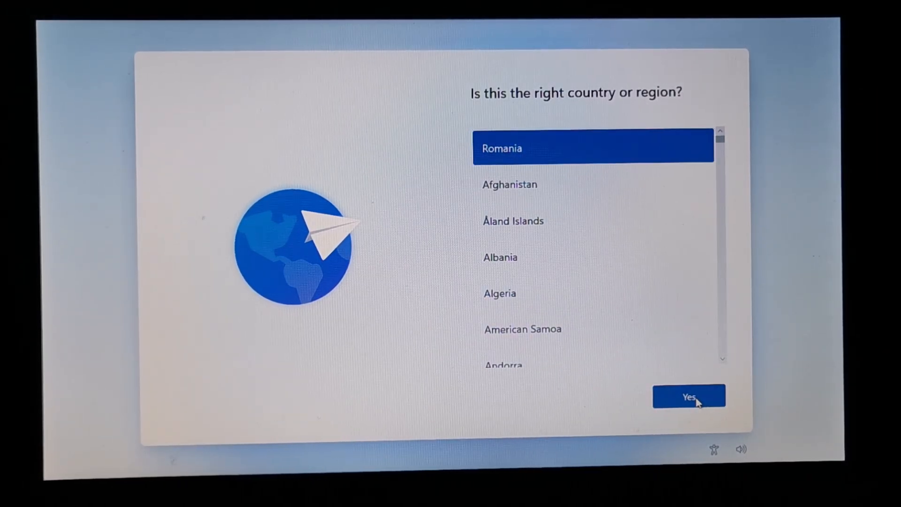
- Confirm Romania as region and the US keyboard layout, skipping a second layout
{"action": "left_click", "coordinate": [688, 396]}
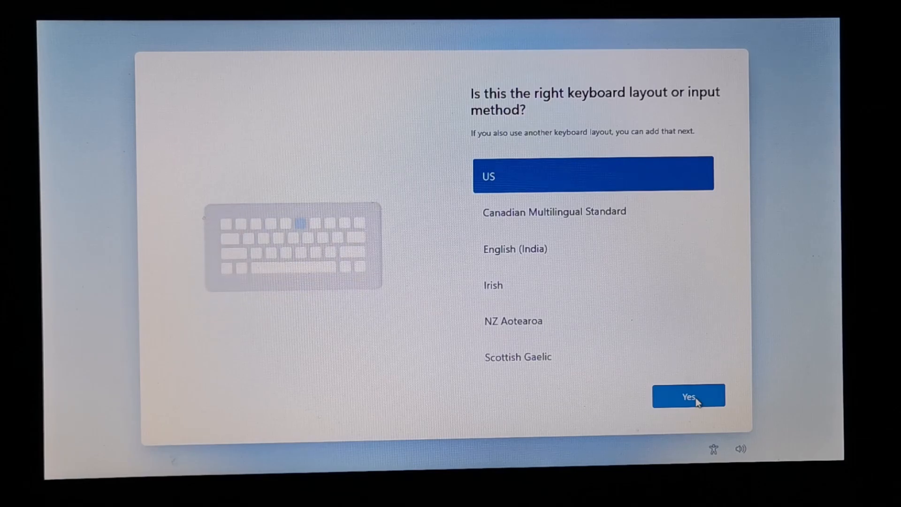
{"action": "left_click", "coordinate": [688, 396]}
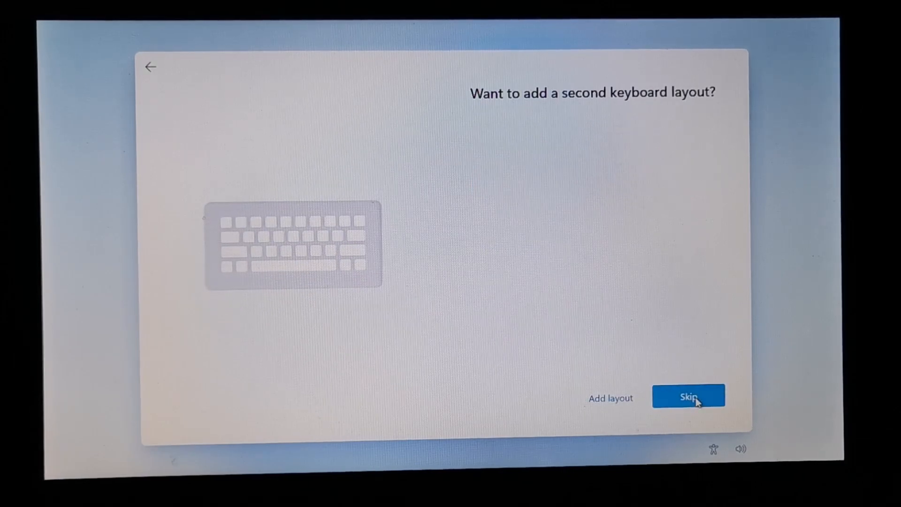
{"action": "left_click", "coordinate": [688, 396]}
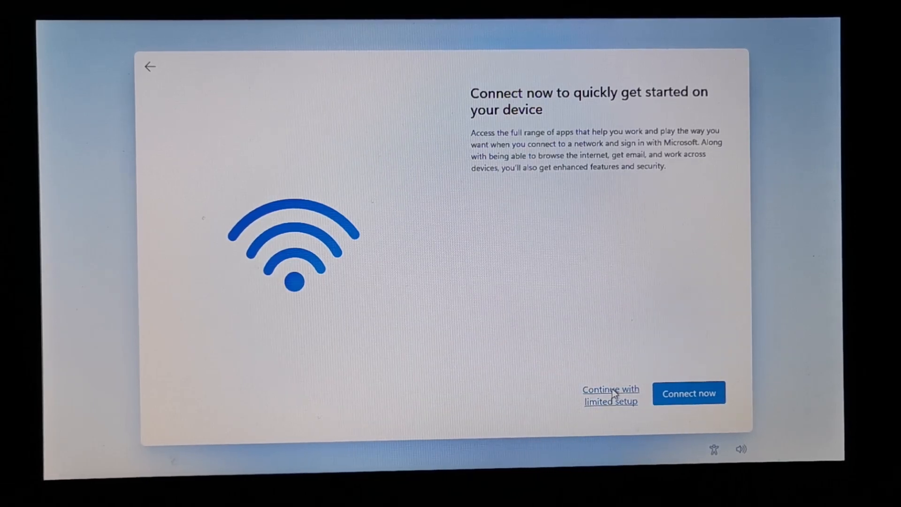
- Continue with limited setup, create local account 'Tu' and leave the password empty
{"action": "left_click", "coordinate": [610, 395]}
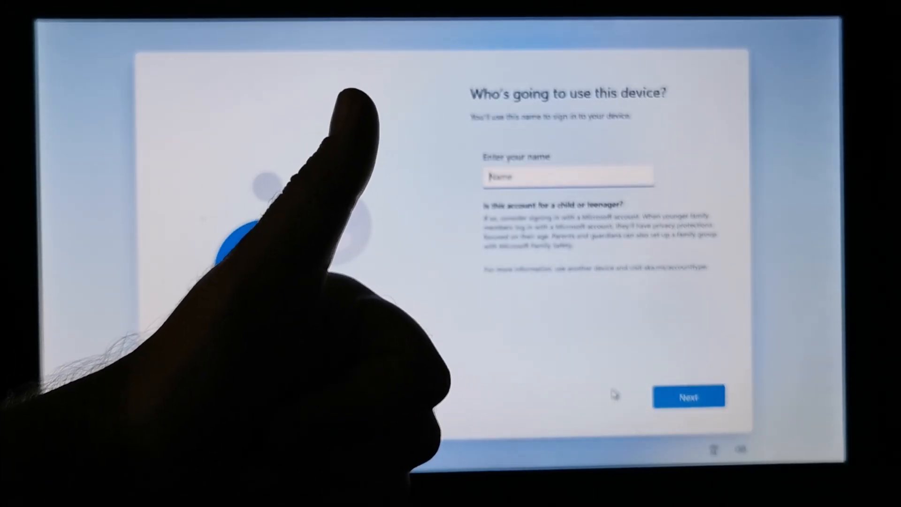
{"action": "type", "text": "Tu"}
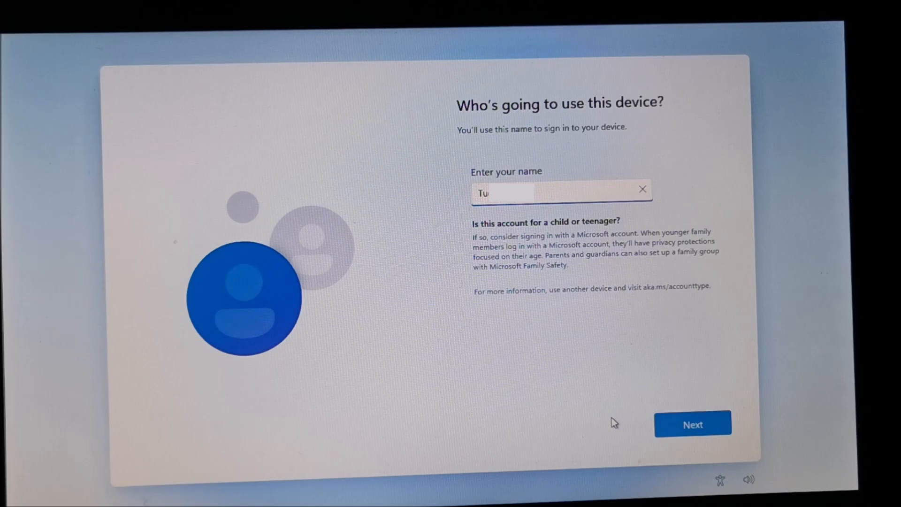
{"action": "left_click", "coordinate": [692, 424]}
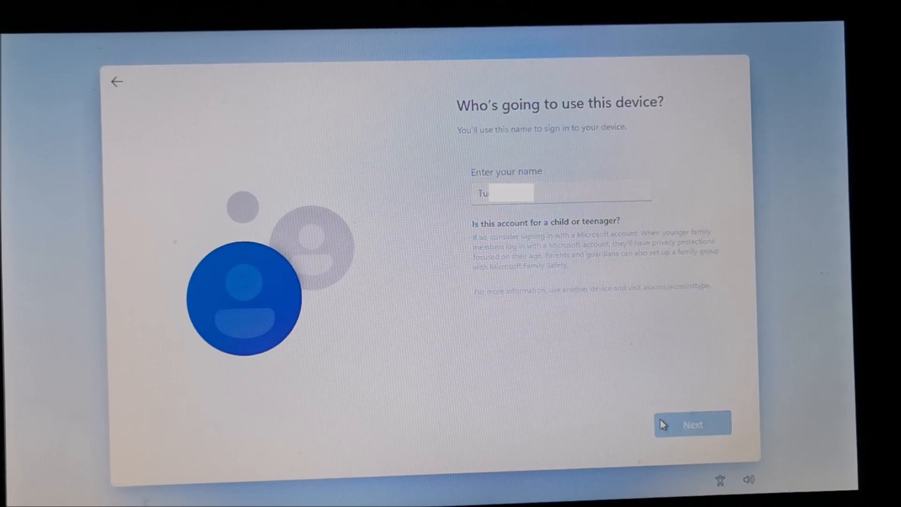
{"action": "left_click", "coordinate": [692, 424]}
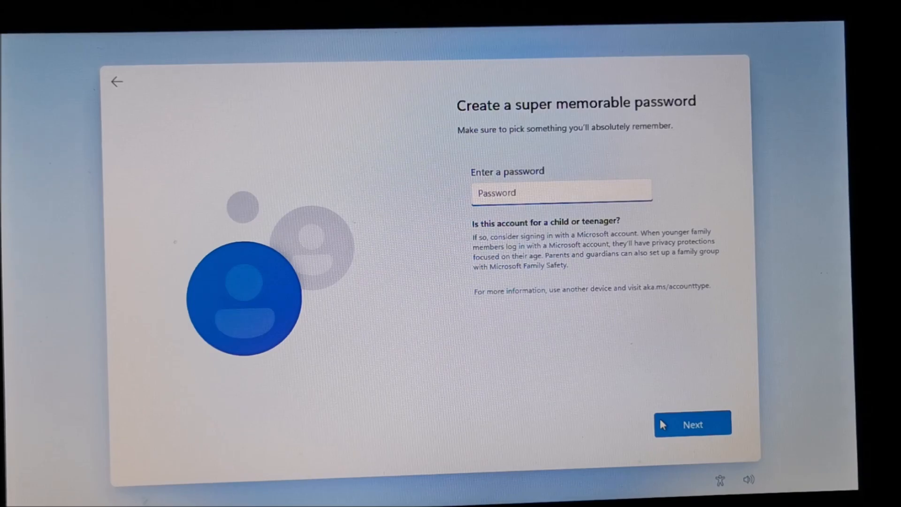
{"action": "left_click", "coordinate": [692, 424]}
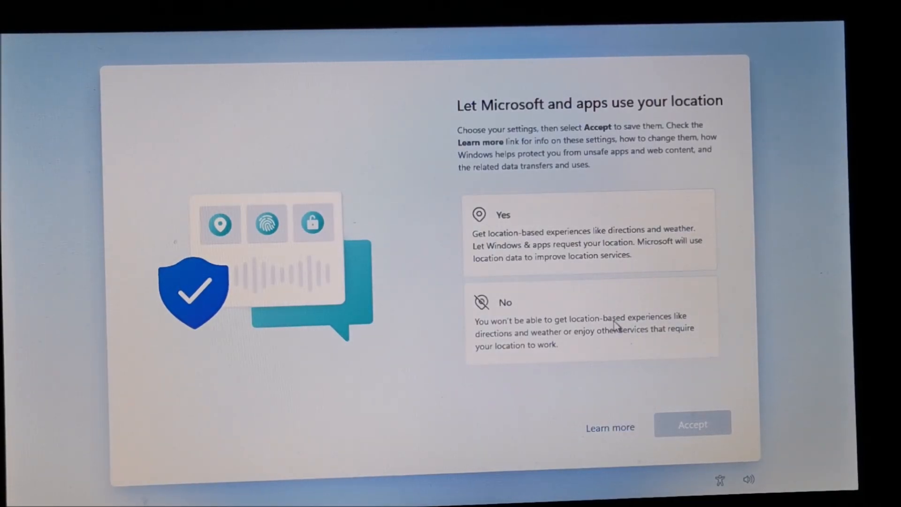
- Decline location and Find my device, and send required diagnostic data only
{"action": "left_click", "coordinate": [591, 322]}
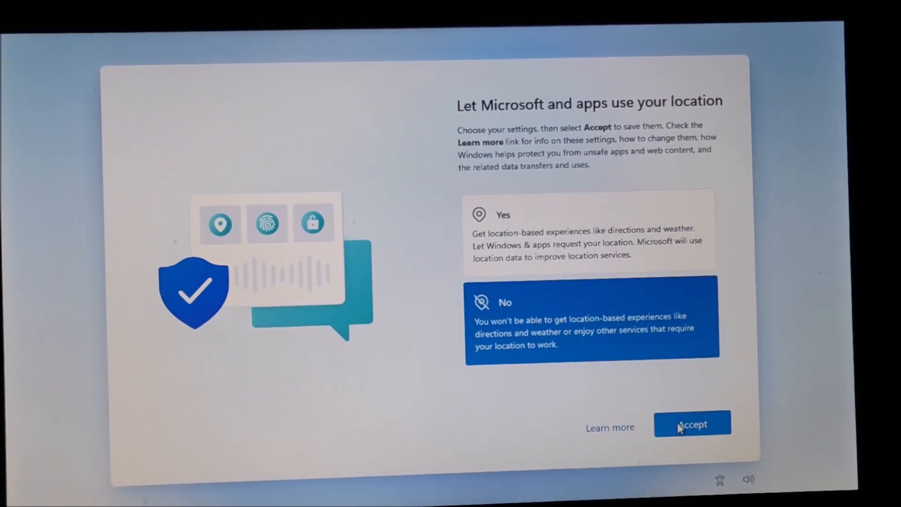
{"action": "left_click", "coordinate": [692, 424]}
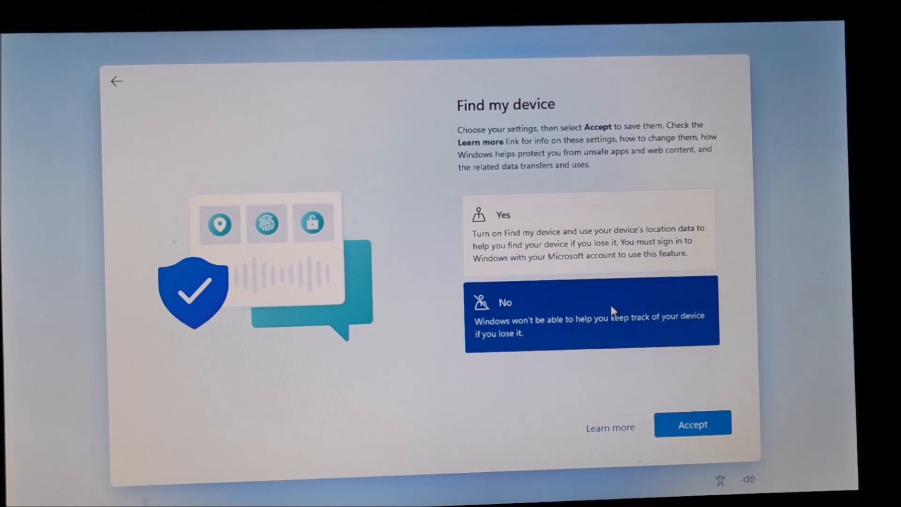
{"action": "left_click", "coordinate": [693, 424]}
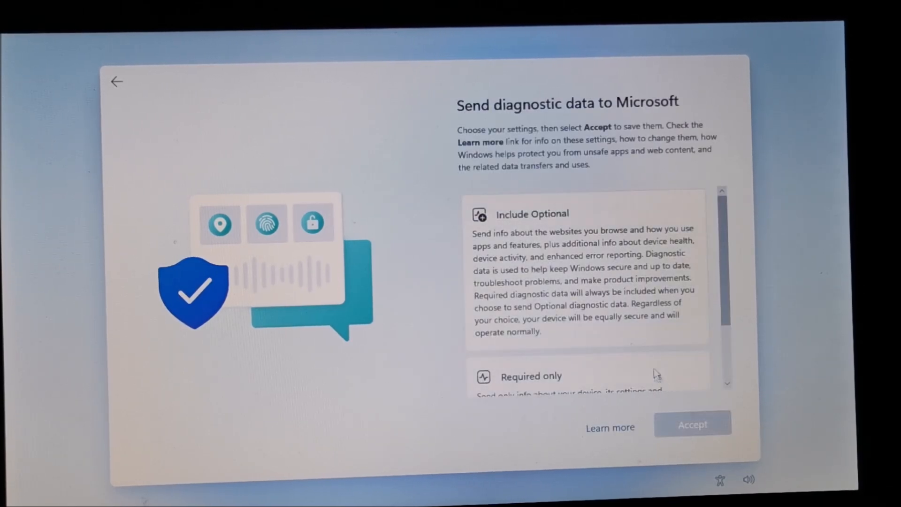
{"action": "left_click", "coordinate": [568, 375]}
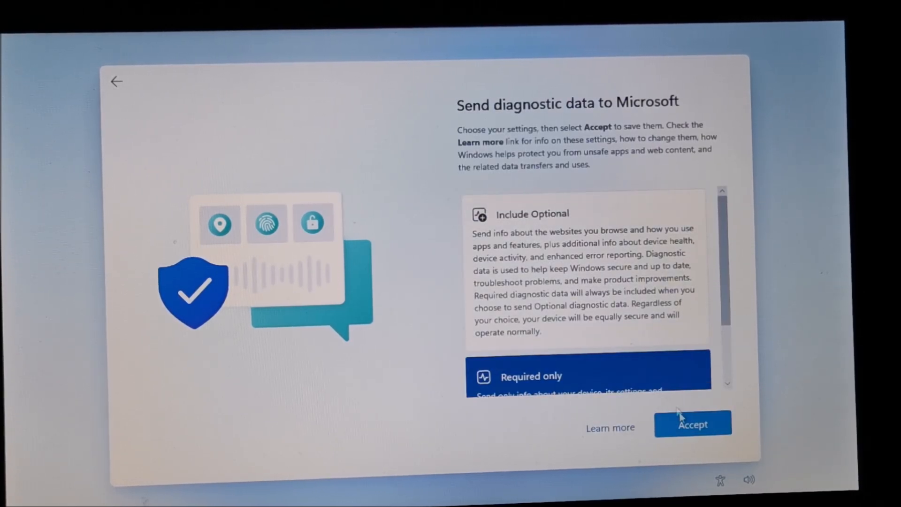
{"action": "left_click", "coordinate": [692, 424]}
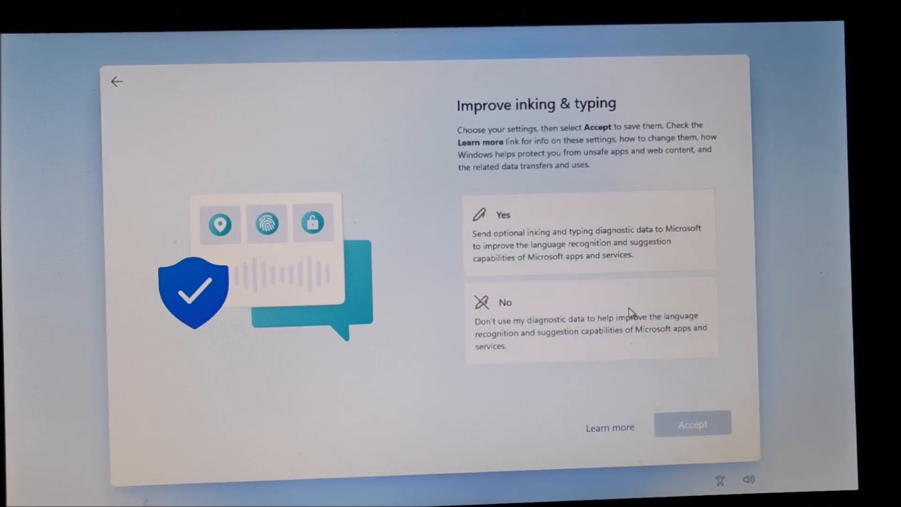
- Decline inking and typing, tailored experiences and advertising ID, then finish setup
{"action": "left_click", "coordinate": [591, 322]}
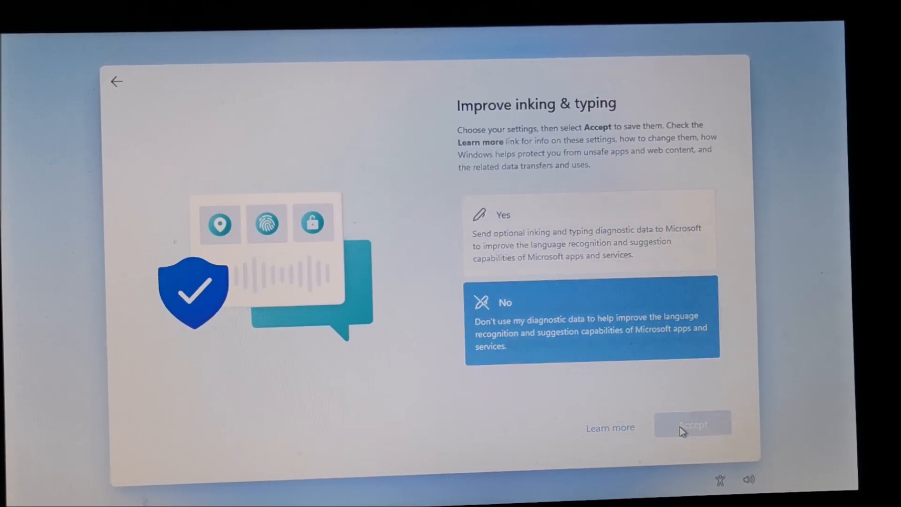
{"action": "left_click", "coordinate": [692, 425]}
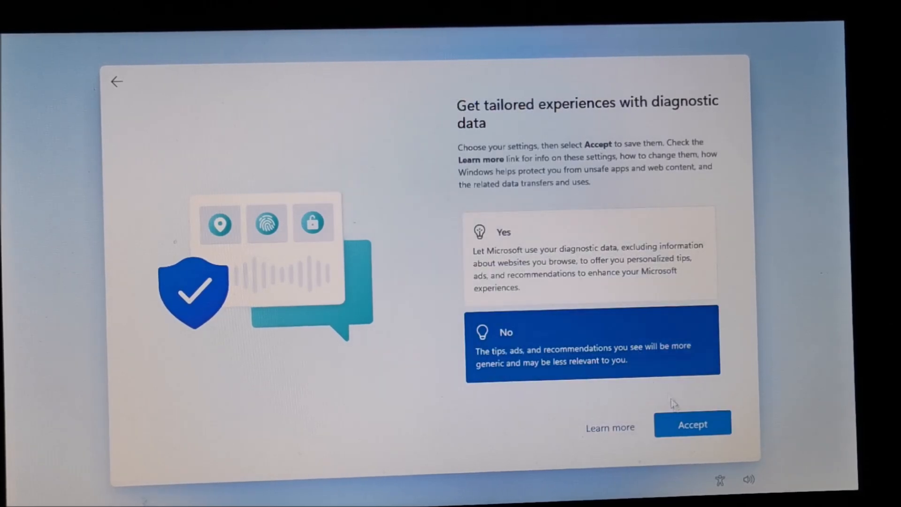
{"action": "left_click", "coordinate": [692, 424]}
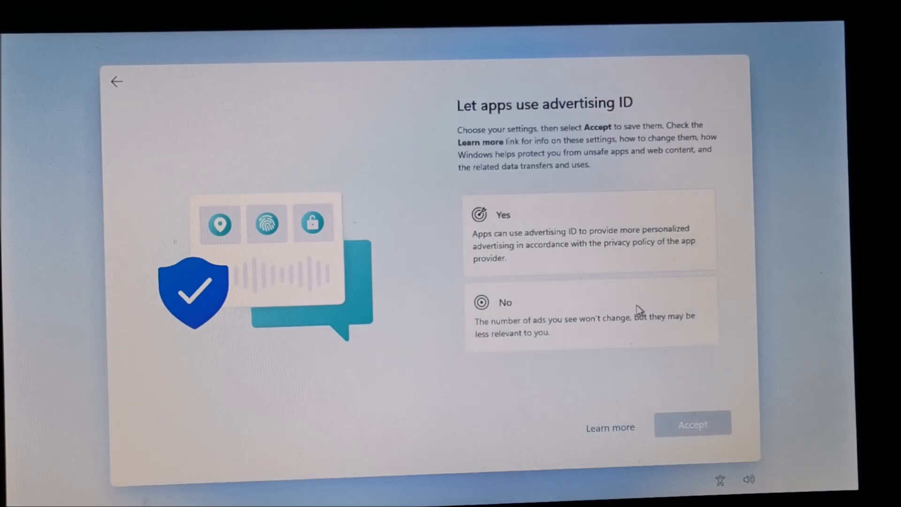
{"action": "left_click", "coordinate": [592, 310]}
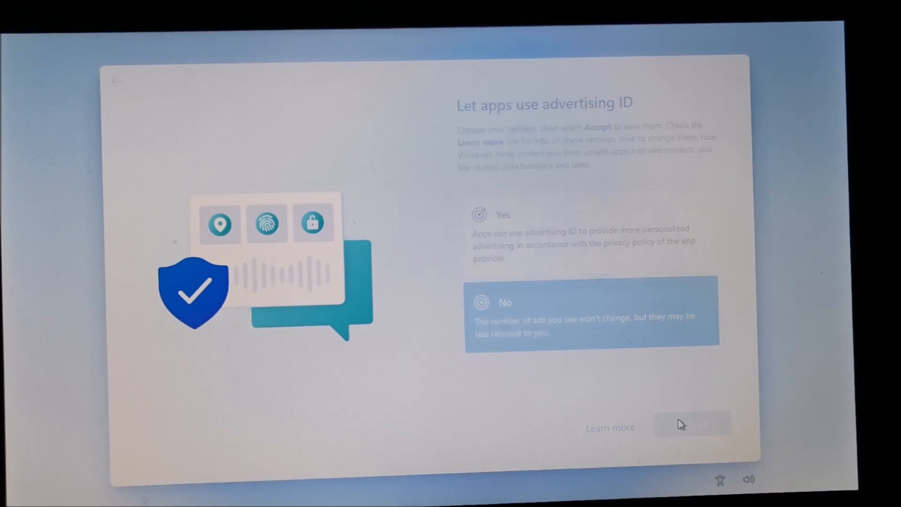
{"action": "left_click", "coordinate": [691, 424]}
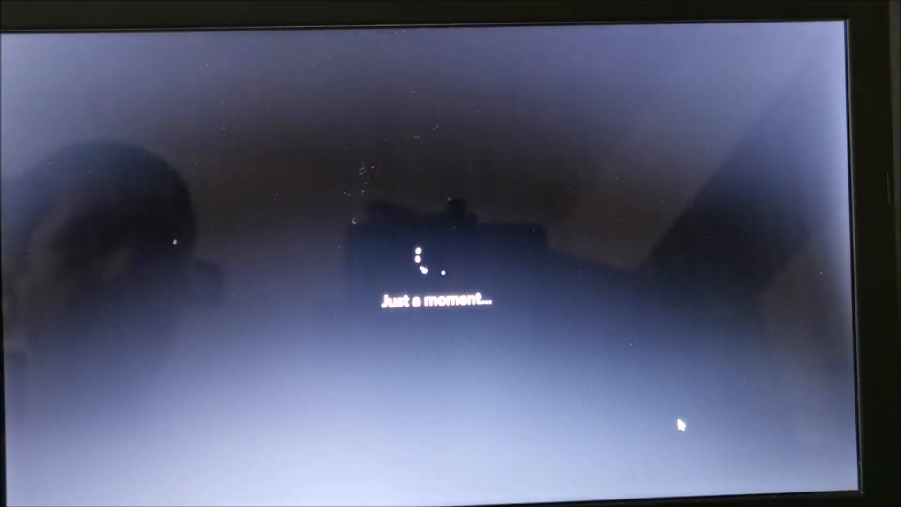